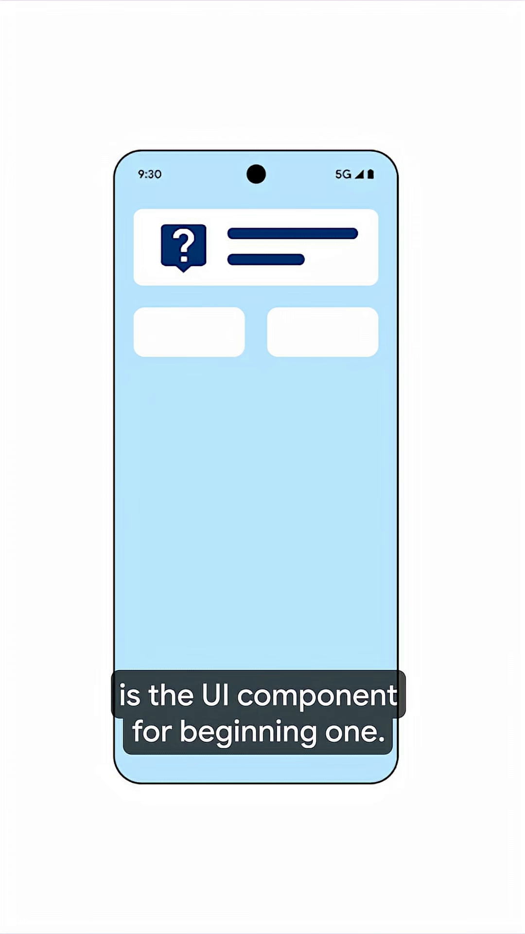
Compose the message 'Back and shoulders day, please!' in the chat field, leaving it unsent
{"action": "left_click", "coordinate": [189, 332]}
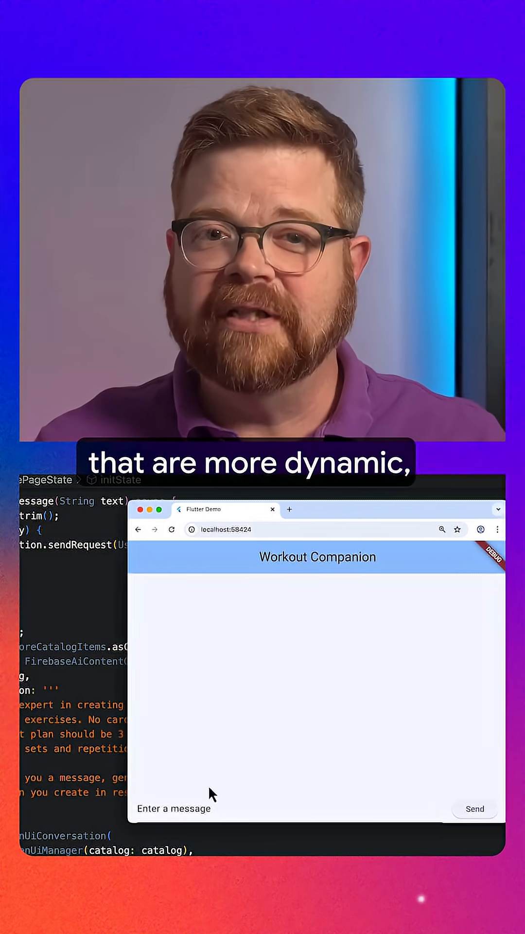
{"action": "type", "text": "Back and shoulders day, please!"}
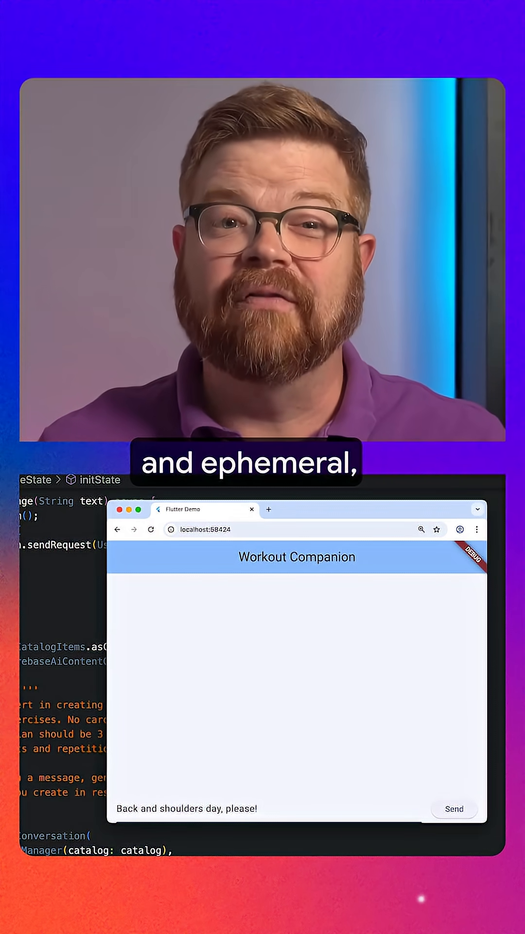